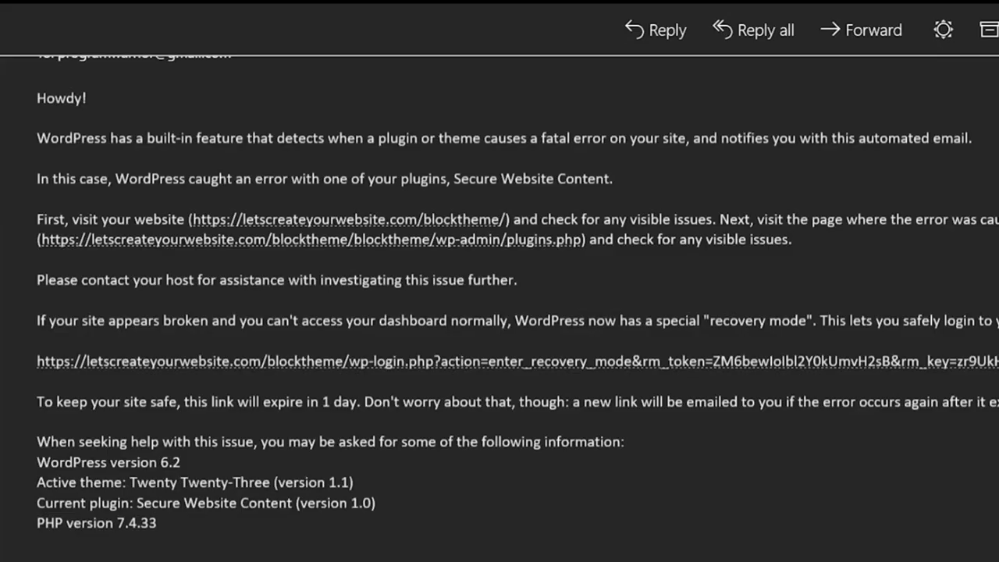
# Highlight the recovery email text naming the faulty plugin and its syntax error details.
pyautogui.moveTo(38, 137); pyautogui.dragTo(421, 137)
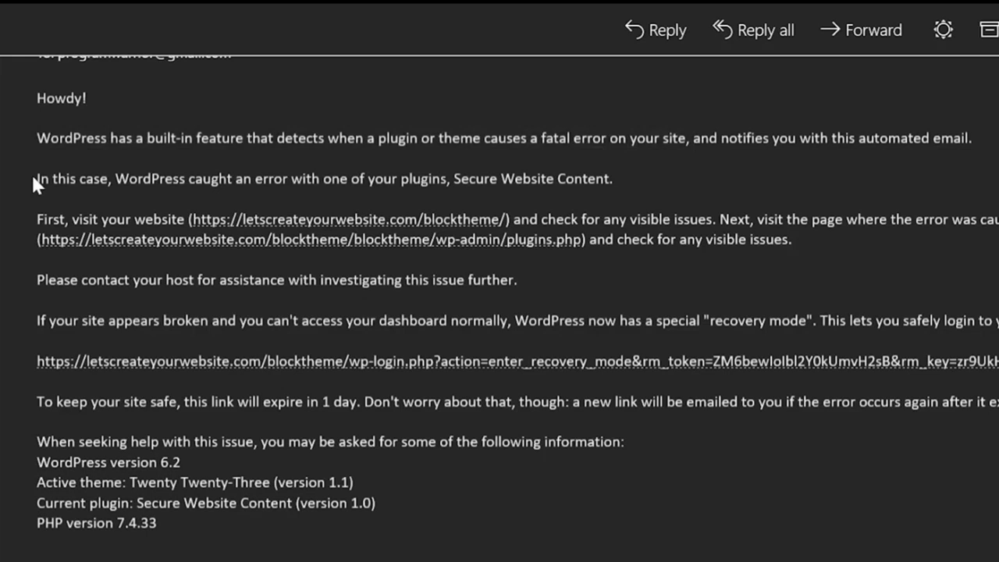
pyautogui.moveTo(37, 178); pyautogui.dragTo(188, 178)
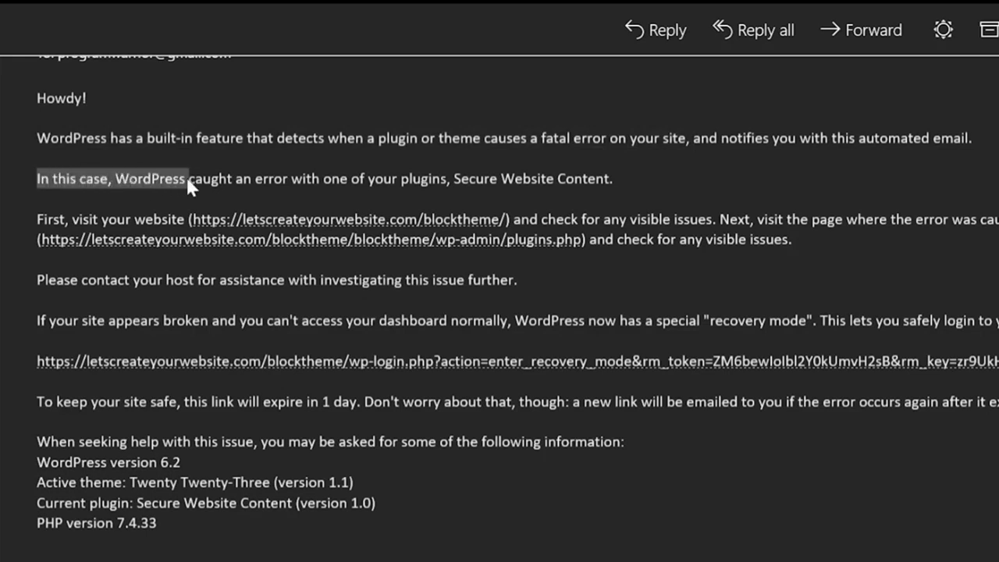
pyautogui.moveTo(188, 178); pyautogui.dragTo(453, 178)
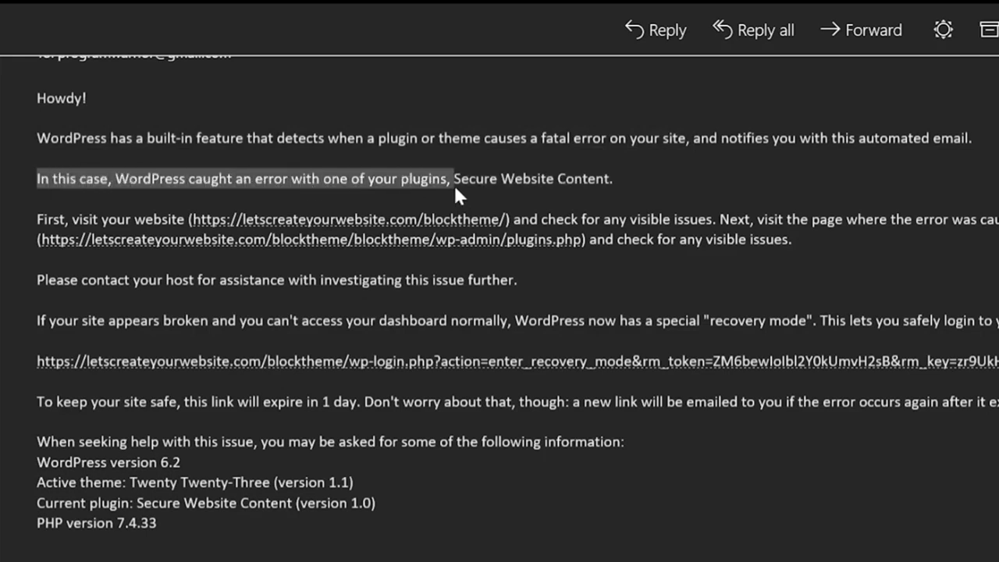
pyautogui.moveTo(627, 191)
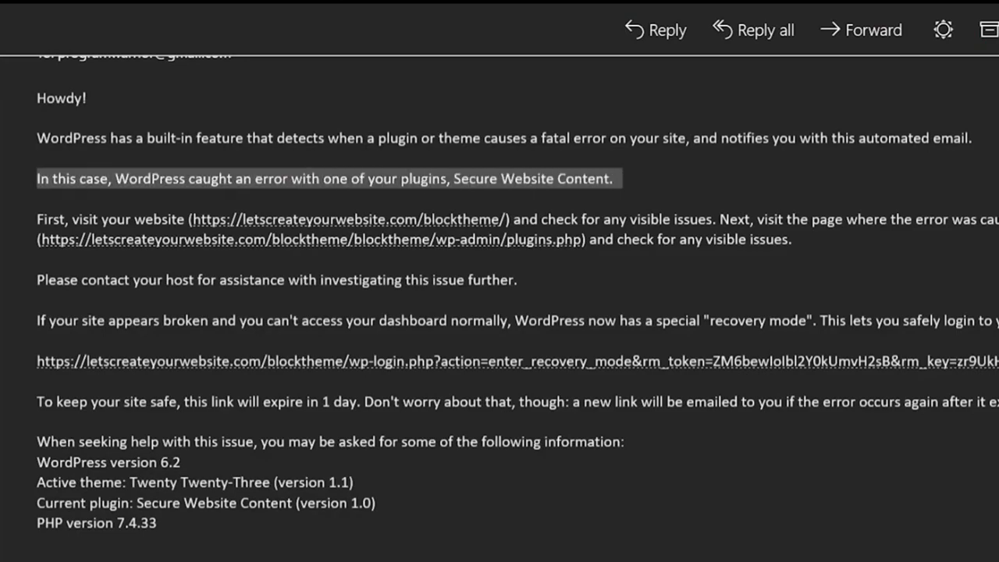
pyautogui.scroll(-3)
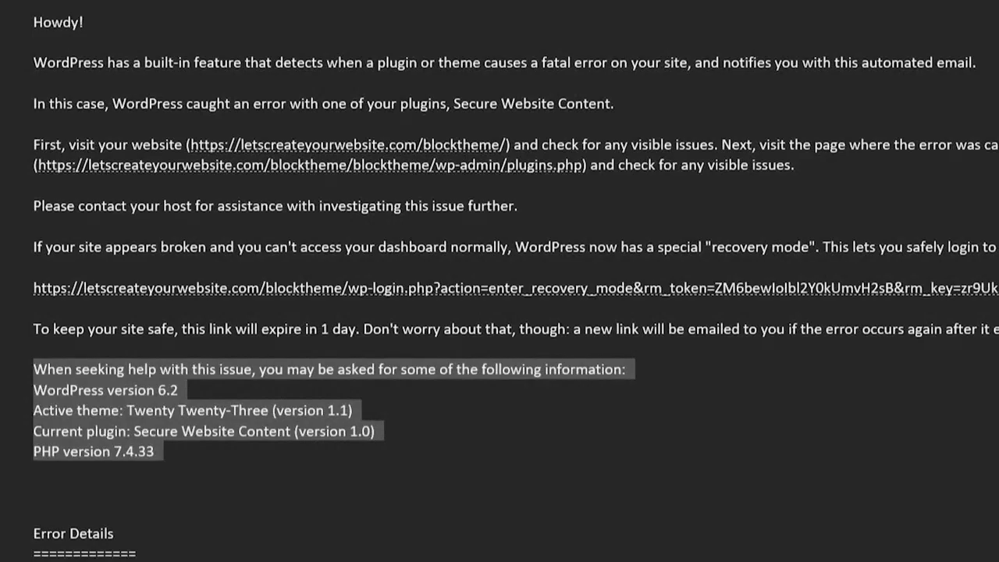
pyautogui.scroll(-3)
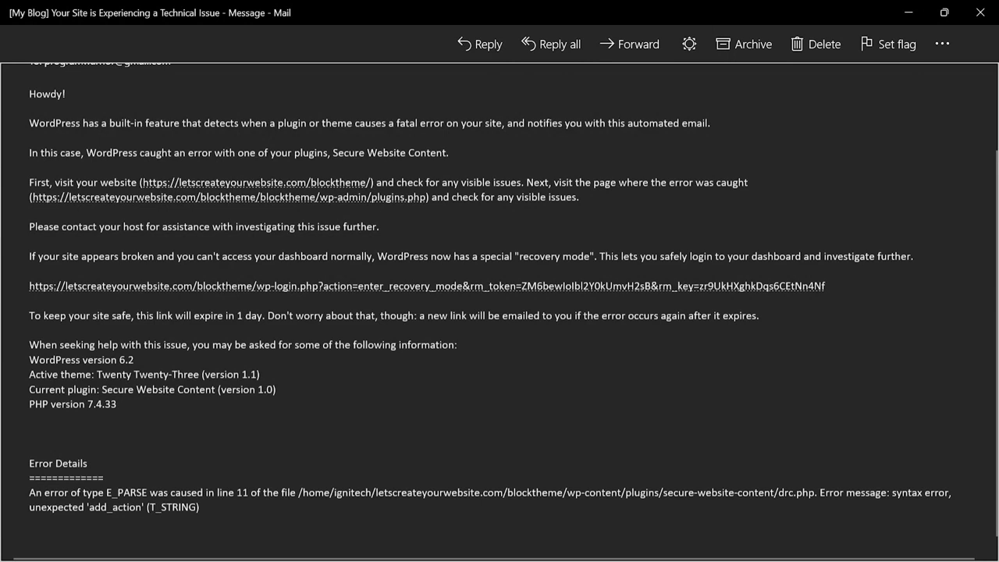
pyautogui.doubleClick(58, 462)
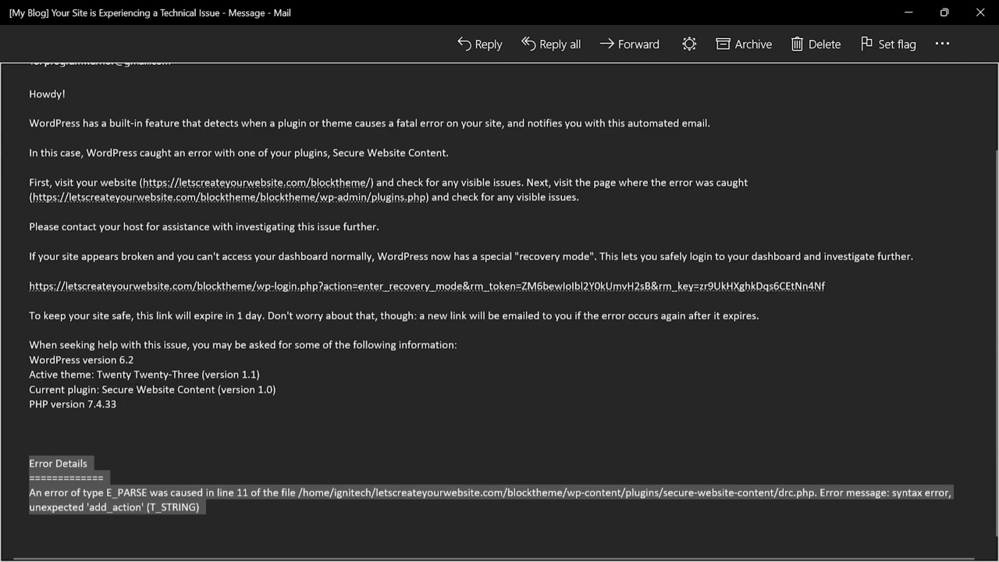
pyautogui.moveTo(312, 500)
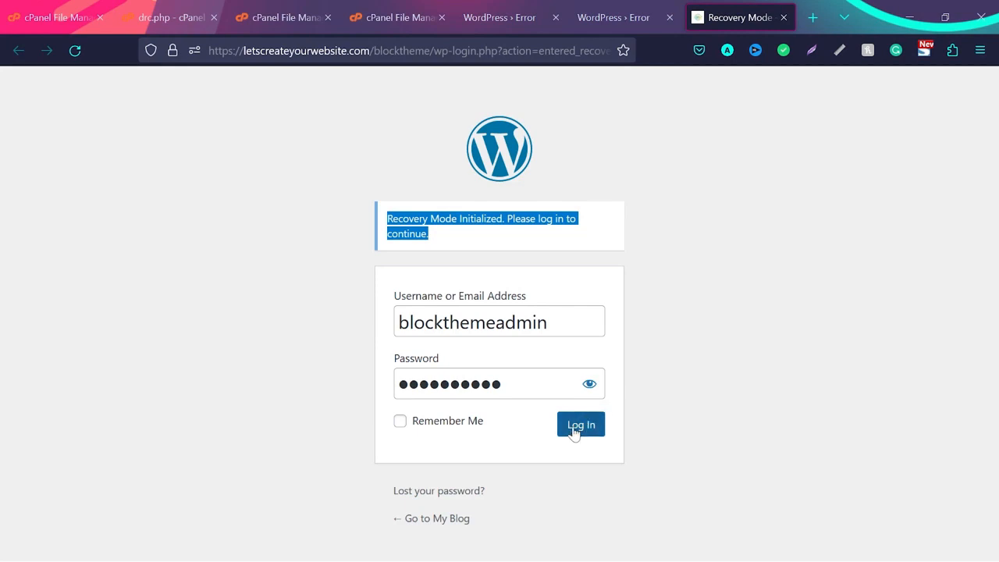
# Log in as administrator on the Recovery Mode login page.
pyautogui.click(581, 425)
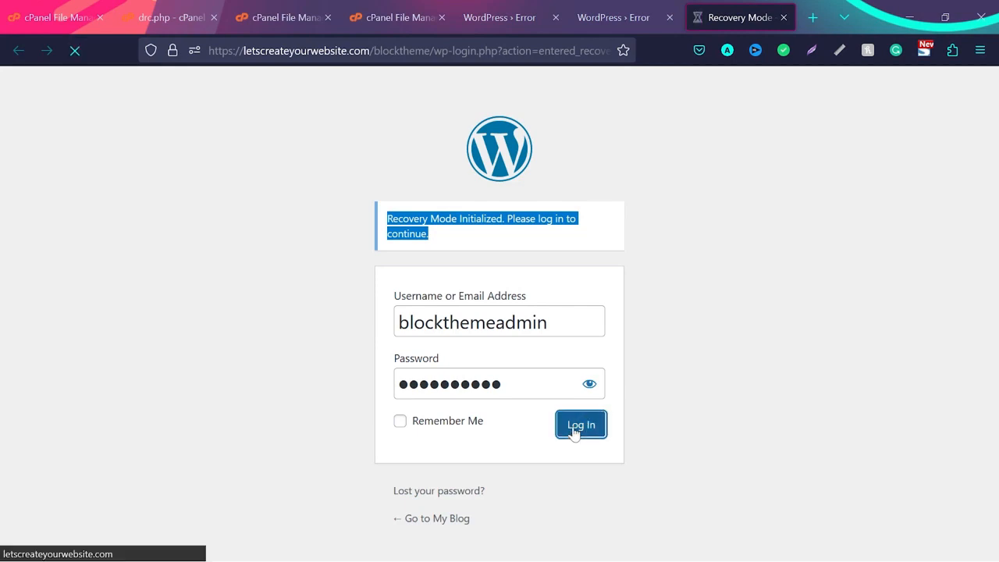
pyautogui.click(581, 424)
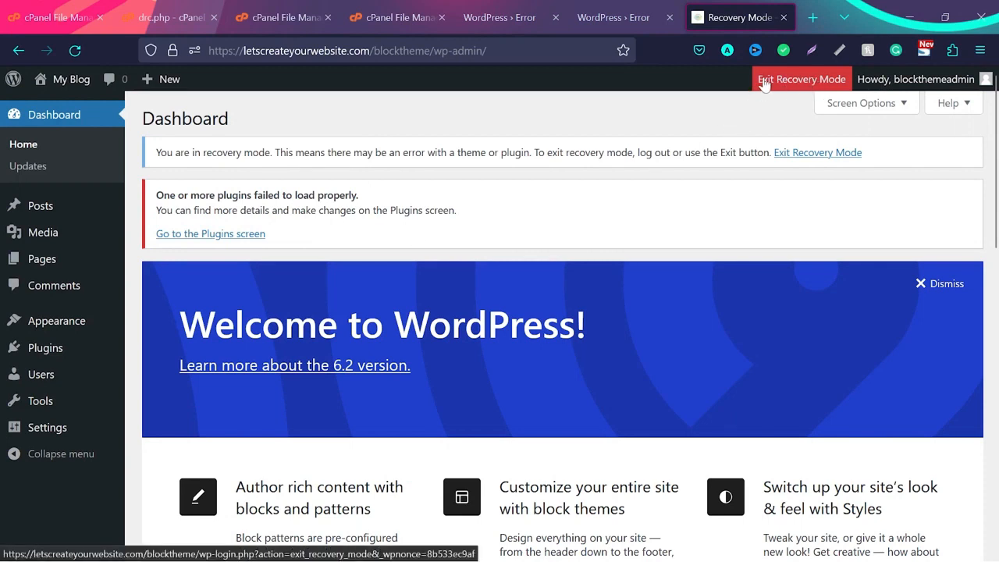
pyautogui.moveTo(158, 196)
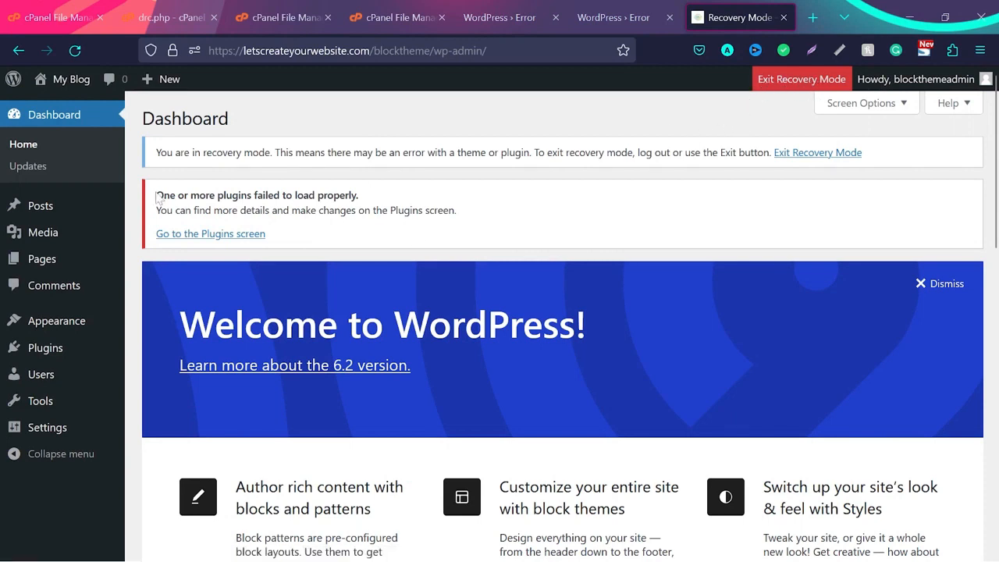
# Deactivate the paused Secure Website Content plugin from the Plugins screen.
pyautogui.moveTo(156, 195); pyautogui.dragTo(340, 195)
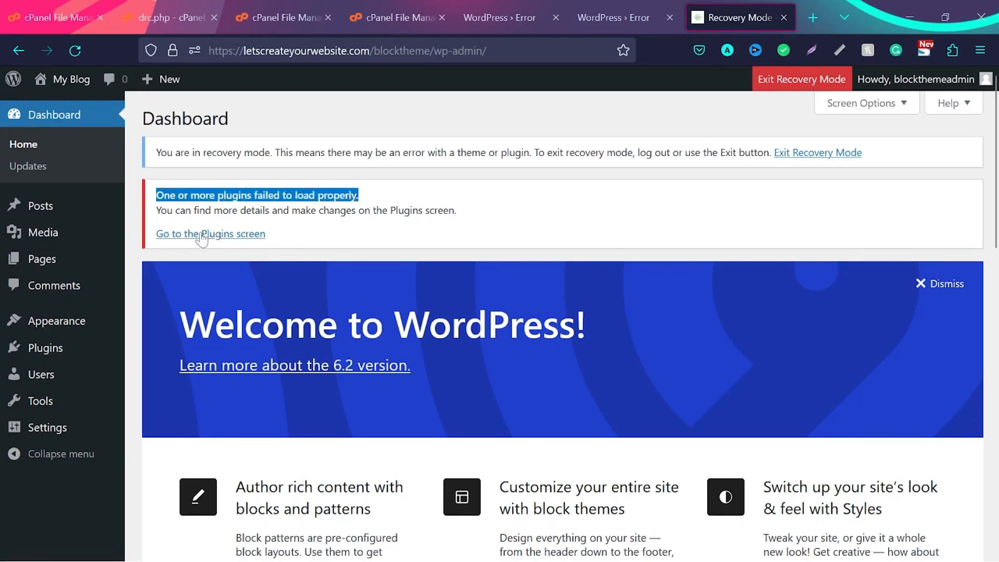
pyautogui.click(209, 234)
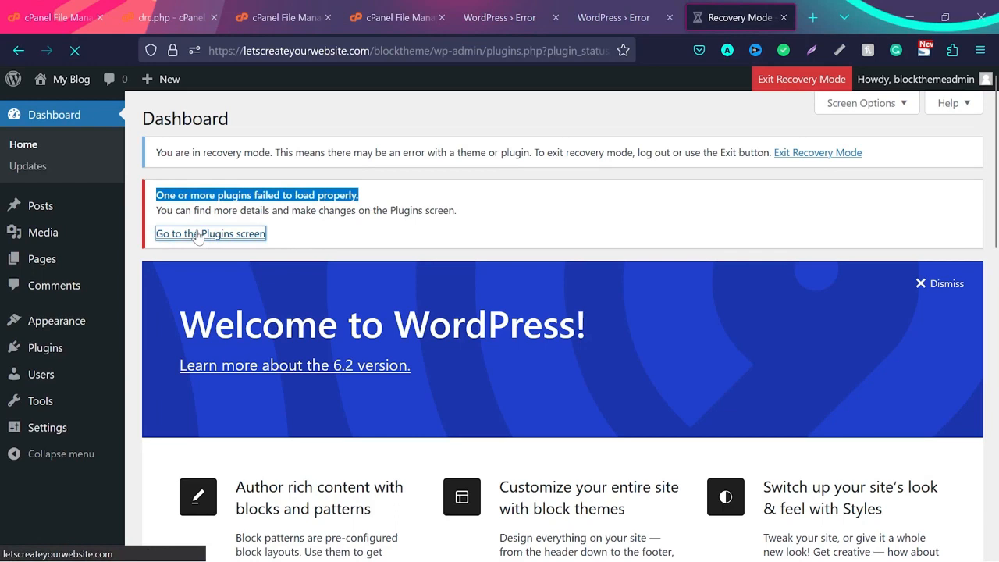
pyautogui.click(209, 234)
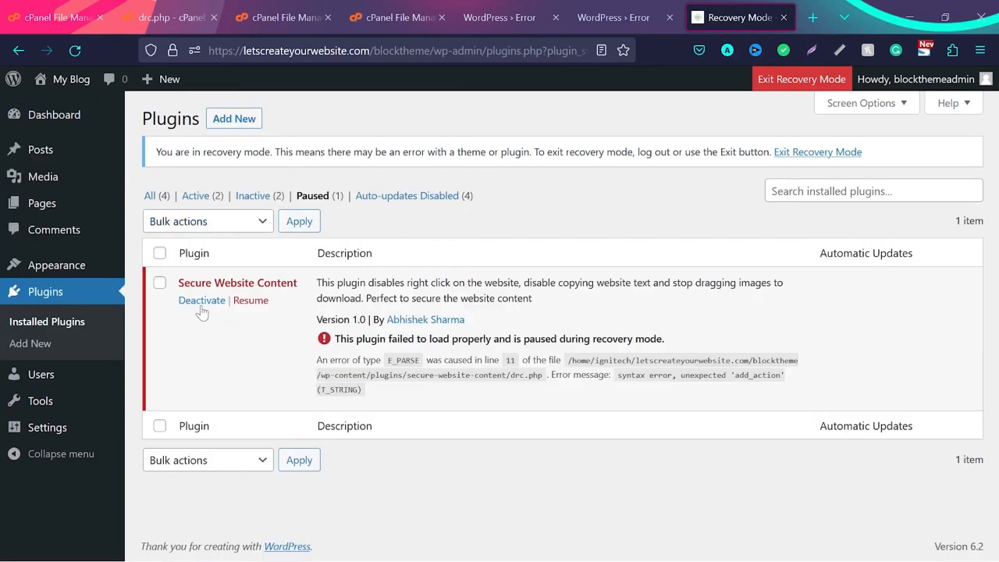
pyautogui.click(201, 300)
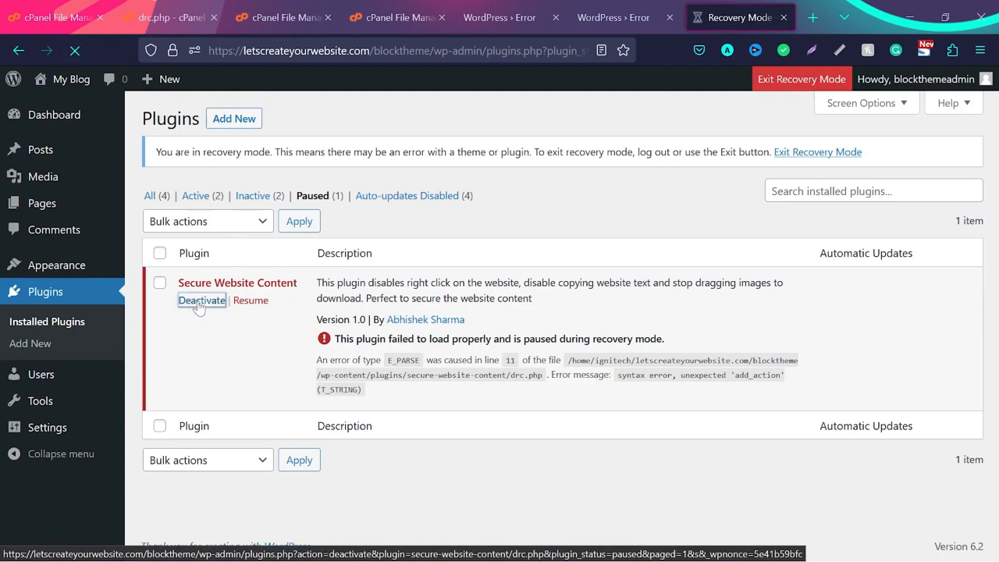
pyautogui.click(500, 18)
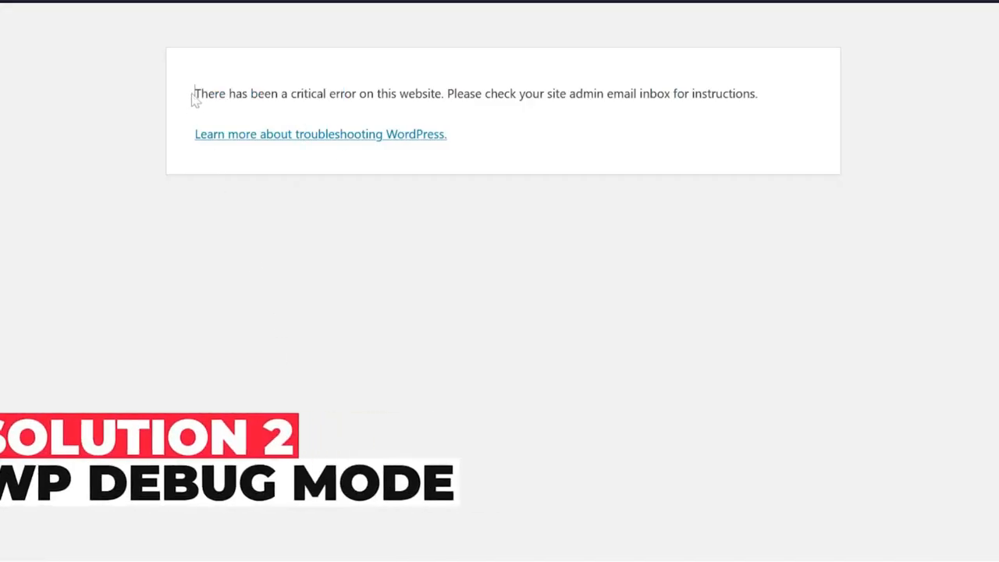
# Open wp-config.php for editing from the File Manager context menu.
pyautogui.moveTo(195, 94); pyautogui.dragTo(443, 94)
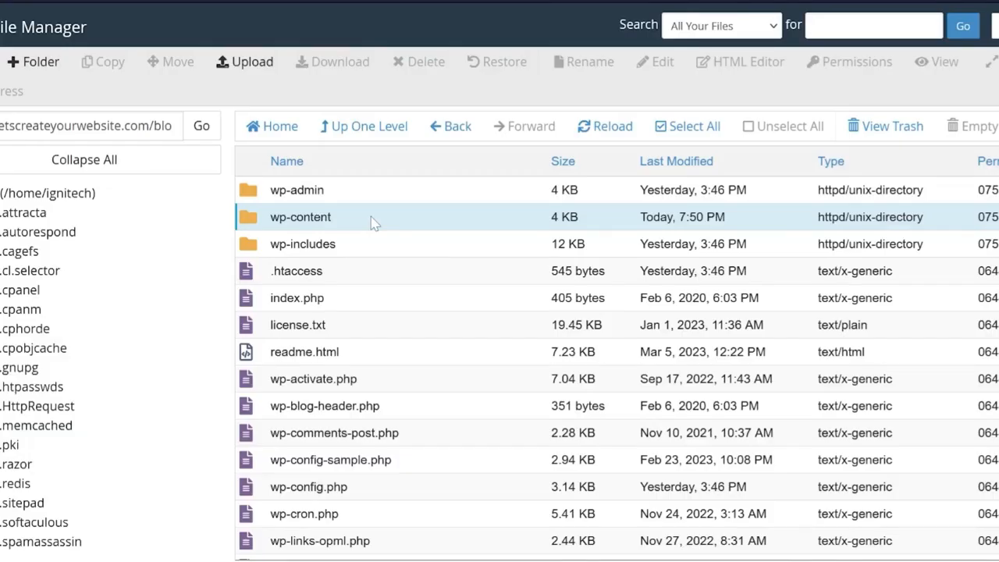
pyautogui.moveTo(372, 281)
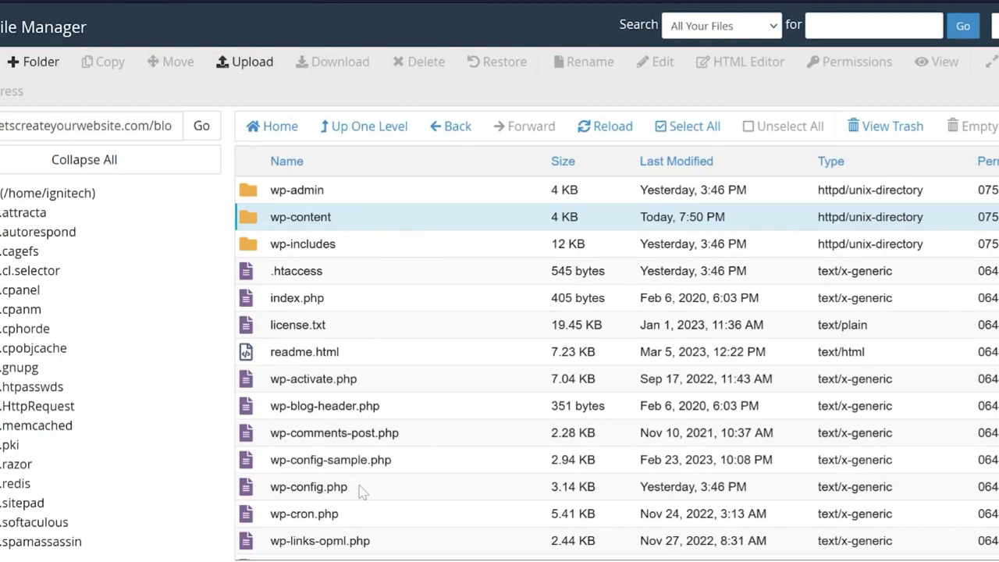
pyautogui.rightClick(309, 487)
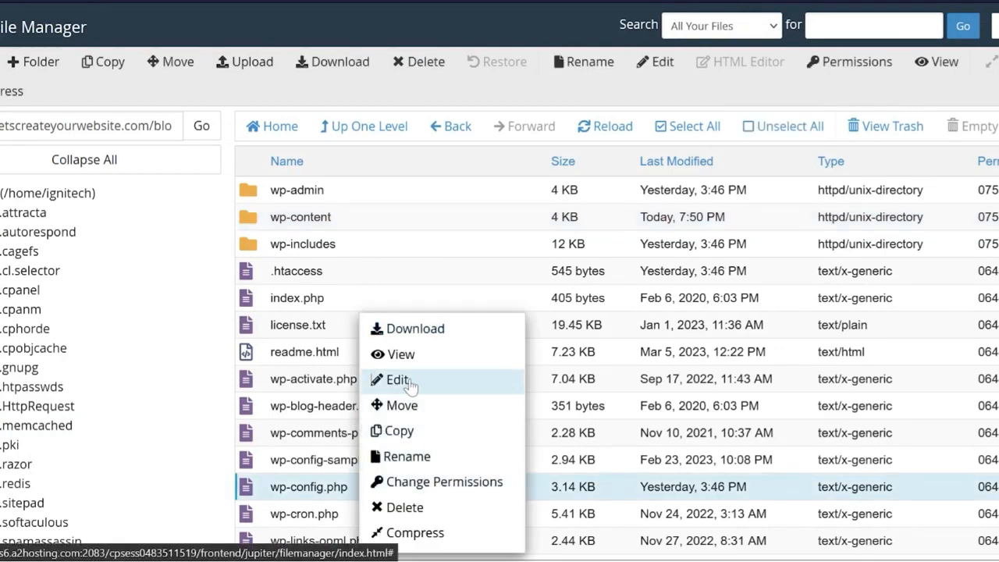
pyautogui.click(398, 380)
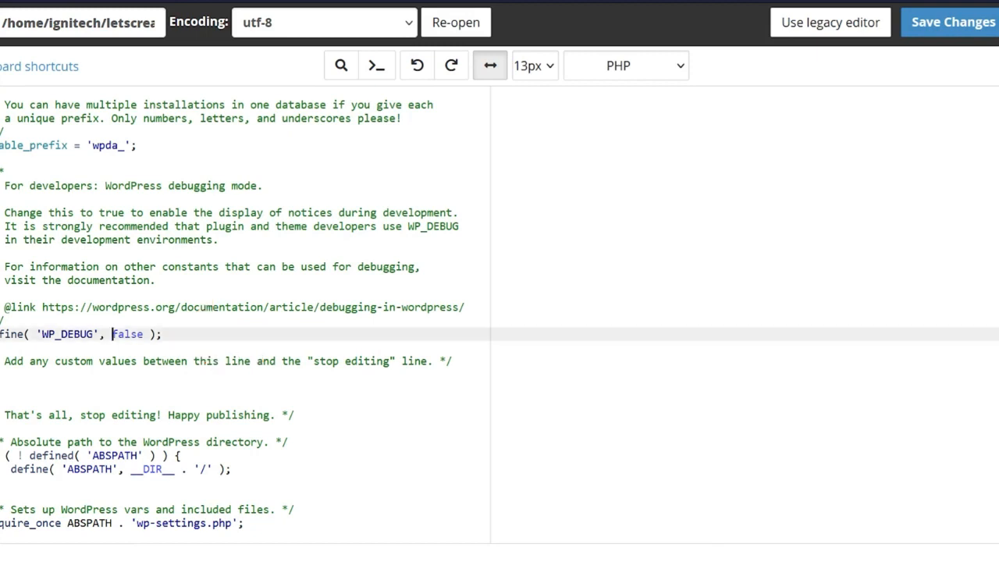
# Set WP_DEBUG to true in wp-config.php and save the change.
pyautogui.write('tru')
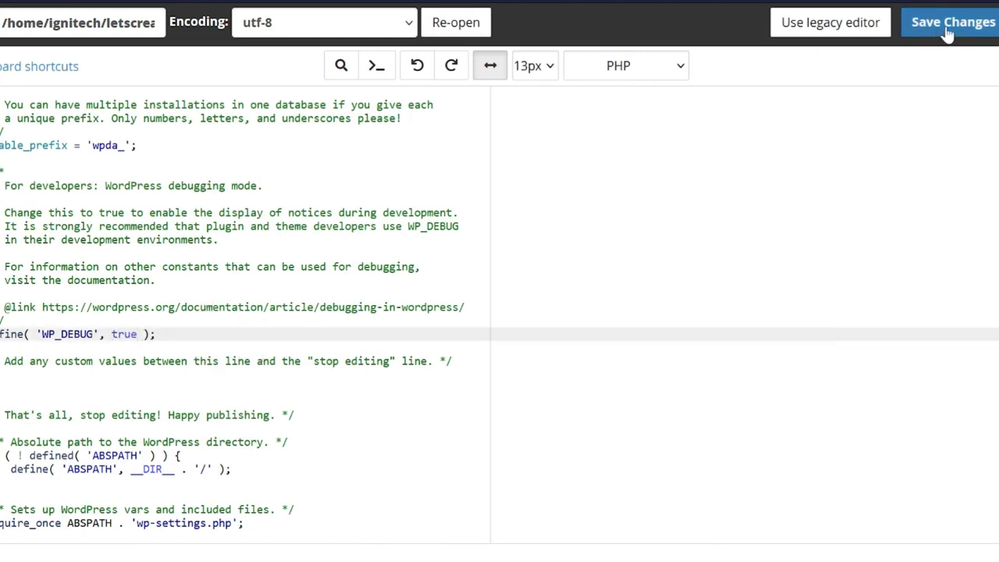
pyautogui.click(953, 22)
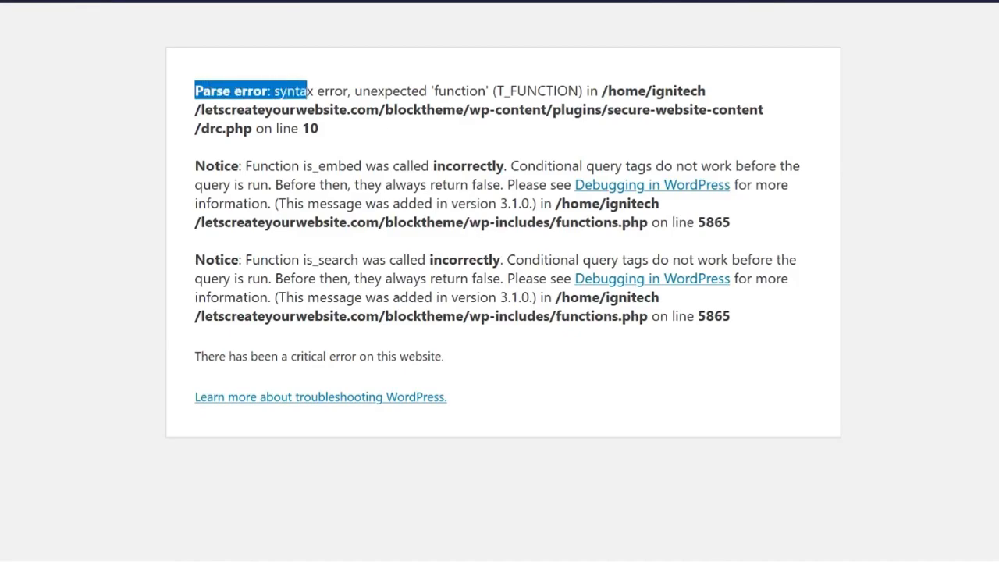
pyautogui.moveTo(193, 90); pyautogui.dragTo(318, 128)
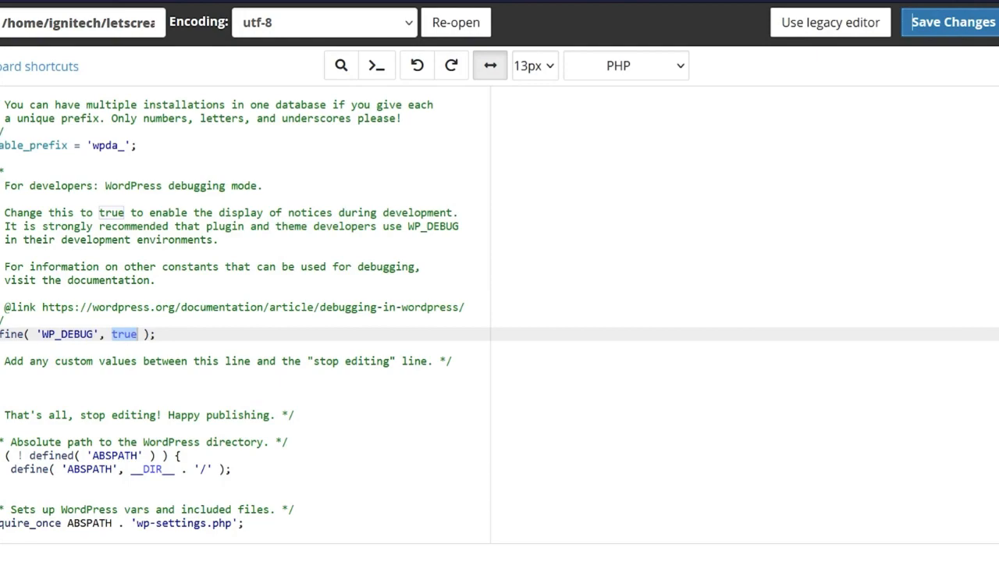
pyautogui.click(952, 21)
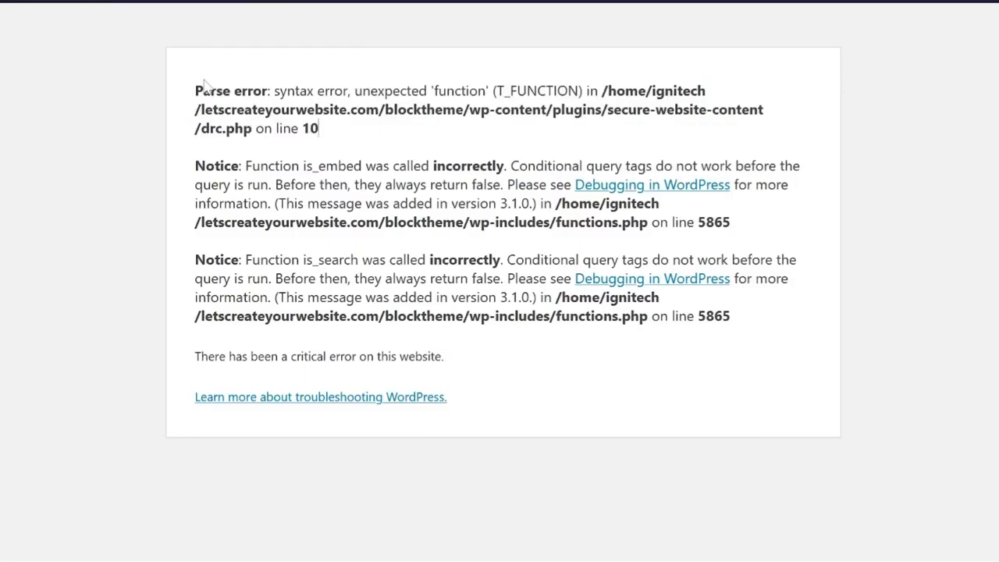
pyautogui.moveTo(336, 138)
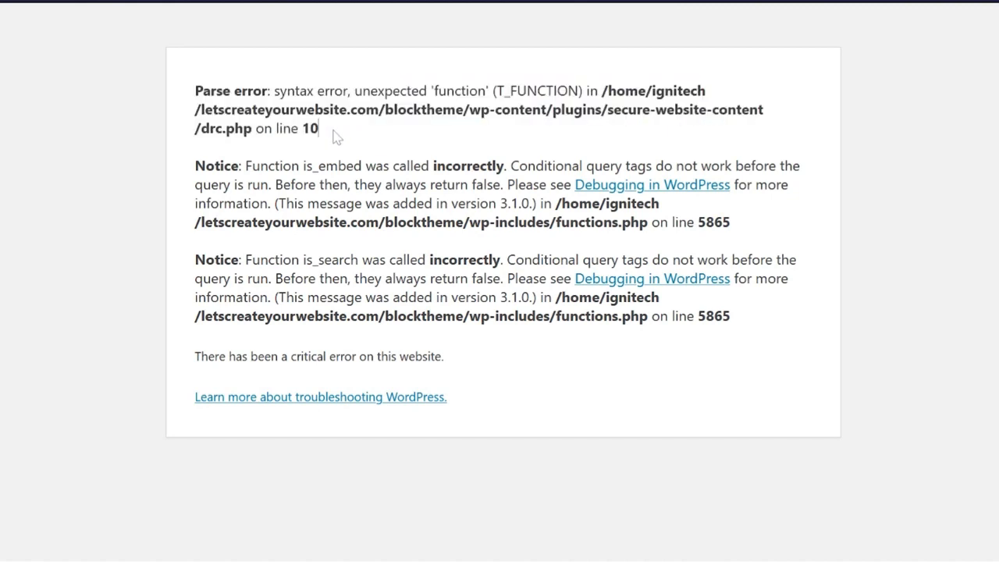
pyautogui.moveTo(537, 150)
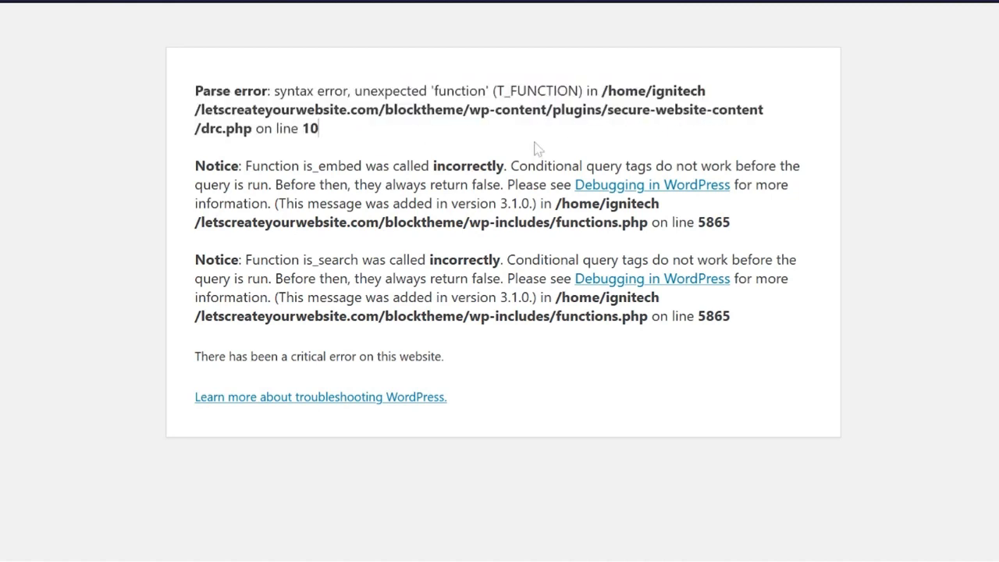
pyautogui.doubleClick(561, 109)
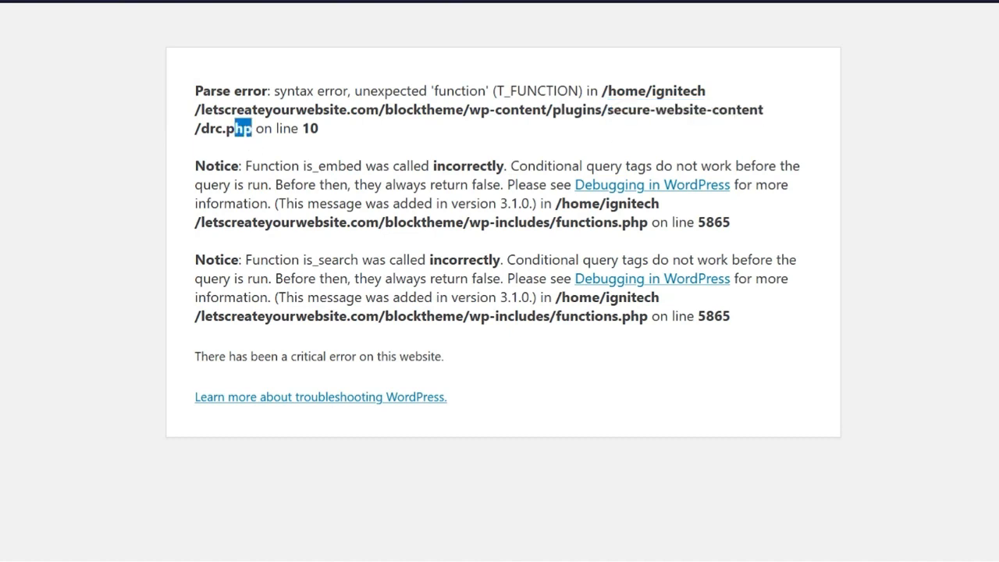
pyautogui.doubleClick(225, 128)
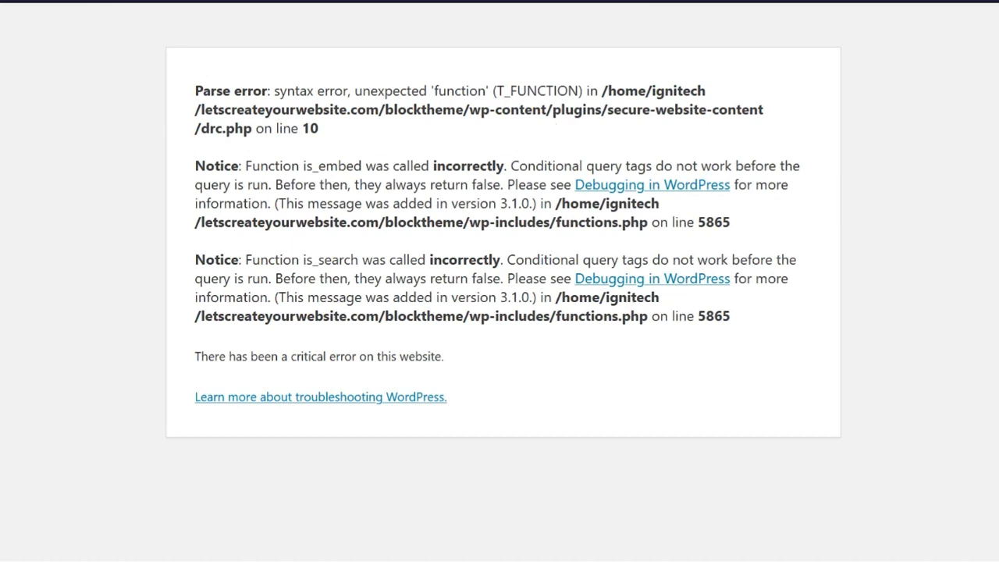
pyautogui.doubleClick(575, 109)
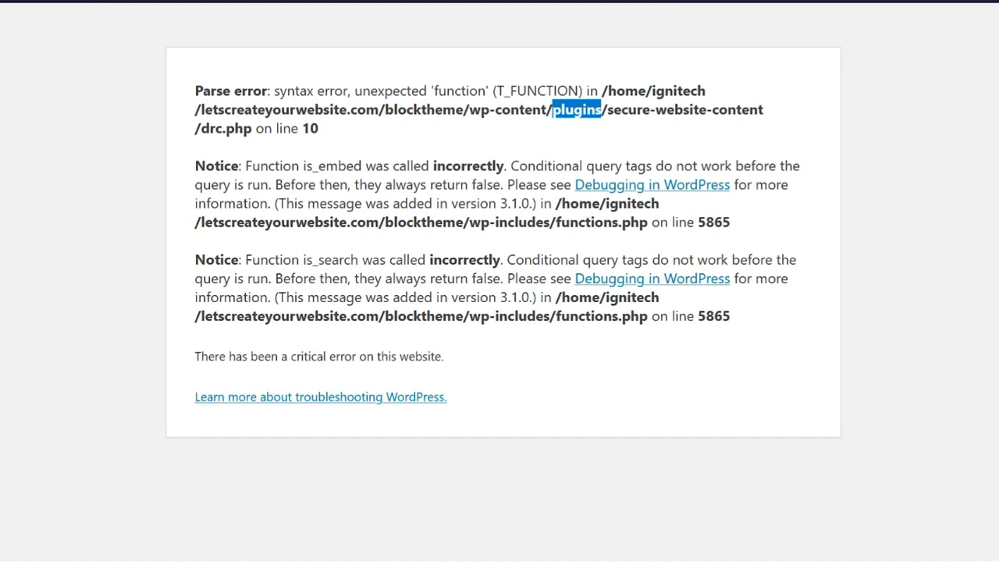
pyautogui.moveTo(195, 166); pyautogui.dragTo(730, 315)
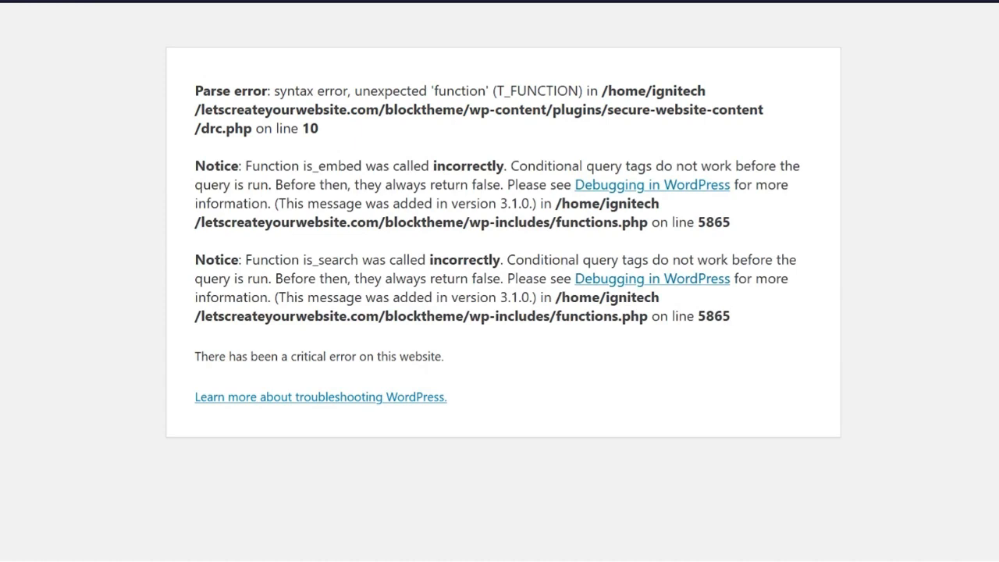
pyautogui.moveTo(197, 91); pyautogui.dragTo(319, 128)
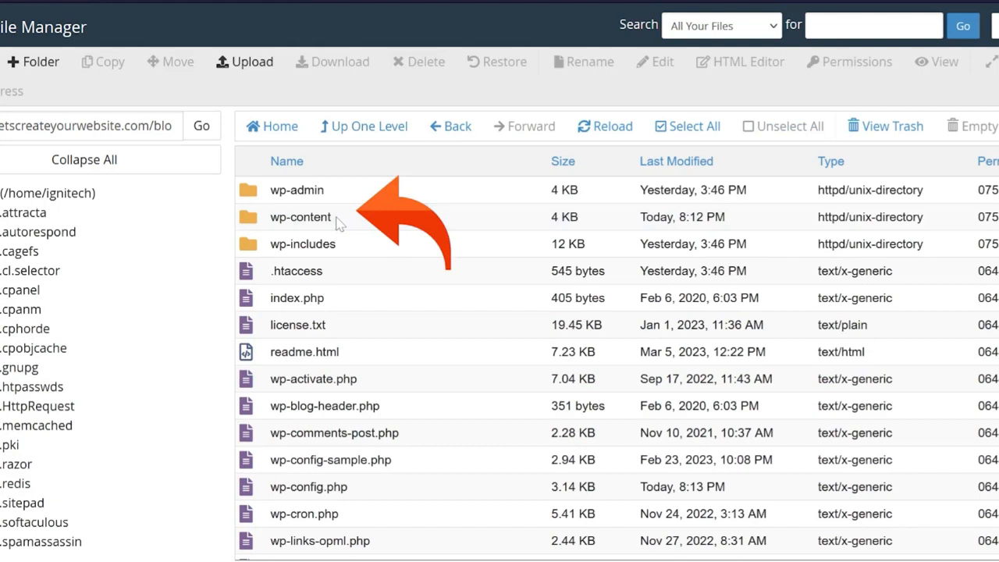
# Rename the secure-website-content plugin folder to secure-website-content-bak.
pyautogui.doubleClick(300, 215)
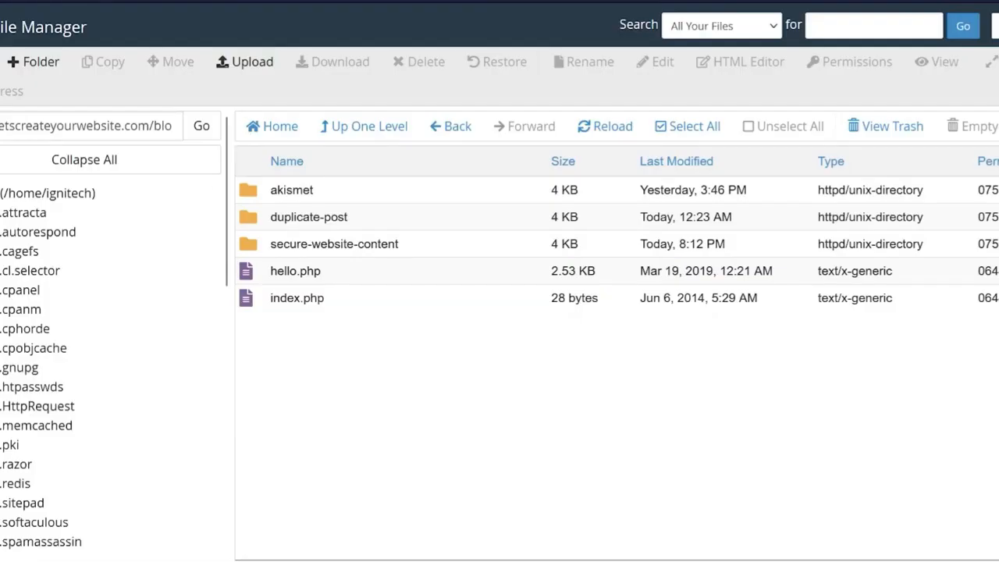
pyautogui.click(334, 244)
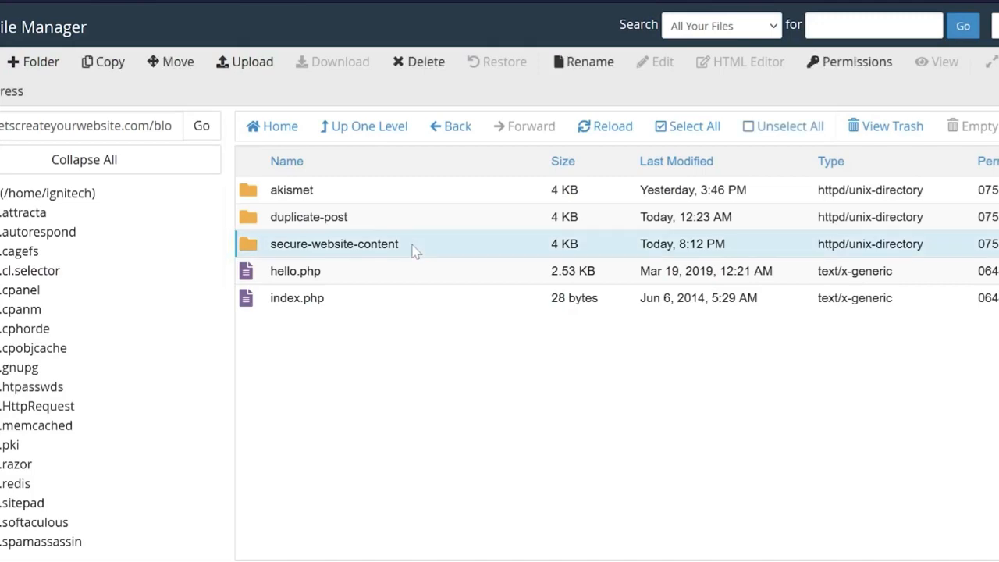
pyautogui.click(584, 63)
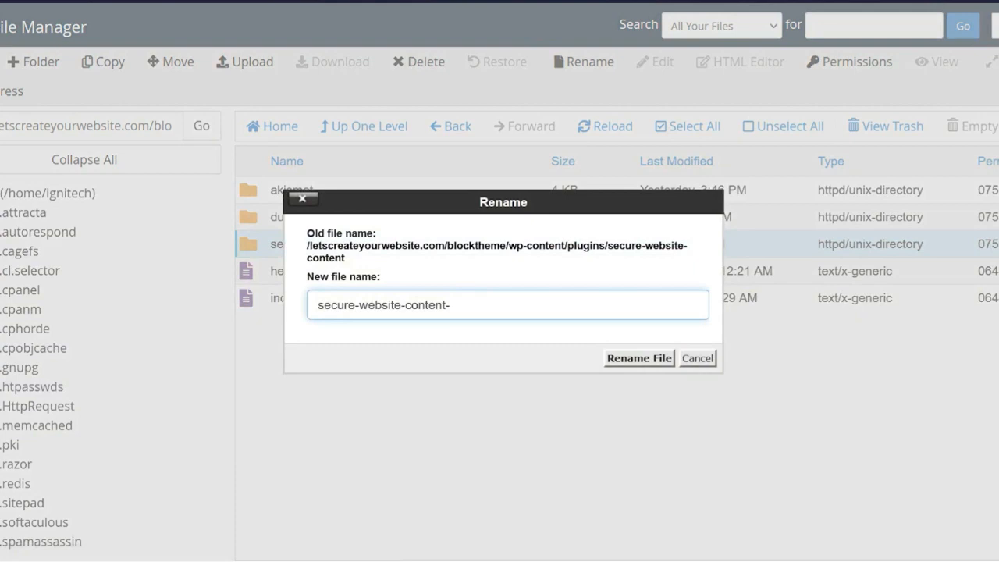
pyautogui.write('bak')
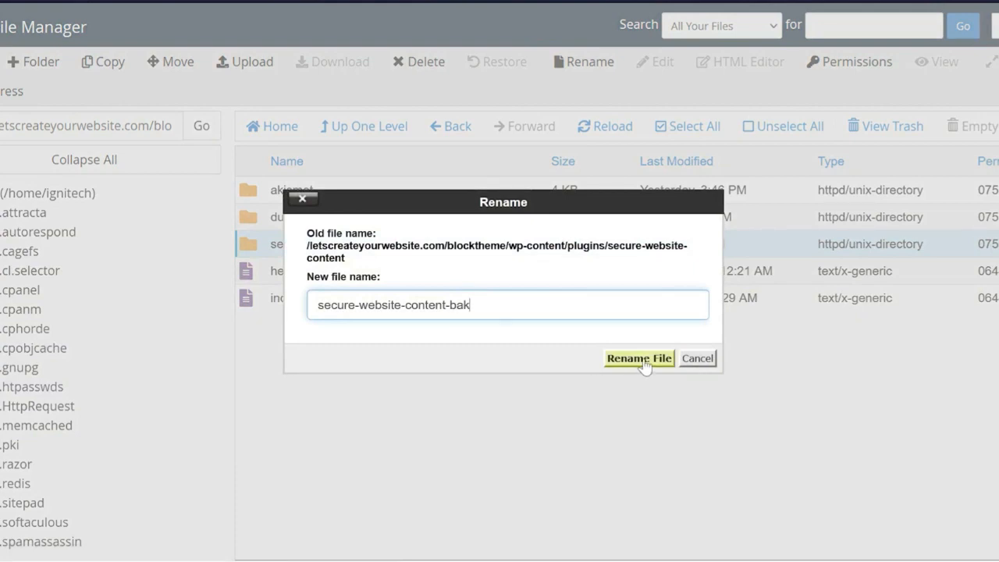
pyautogui.click(638, 357)
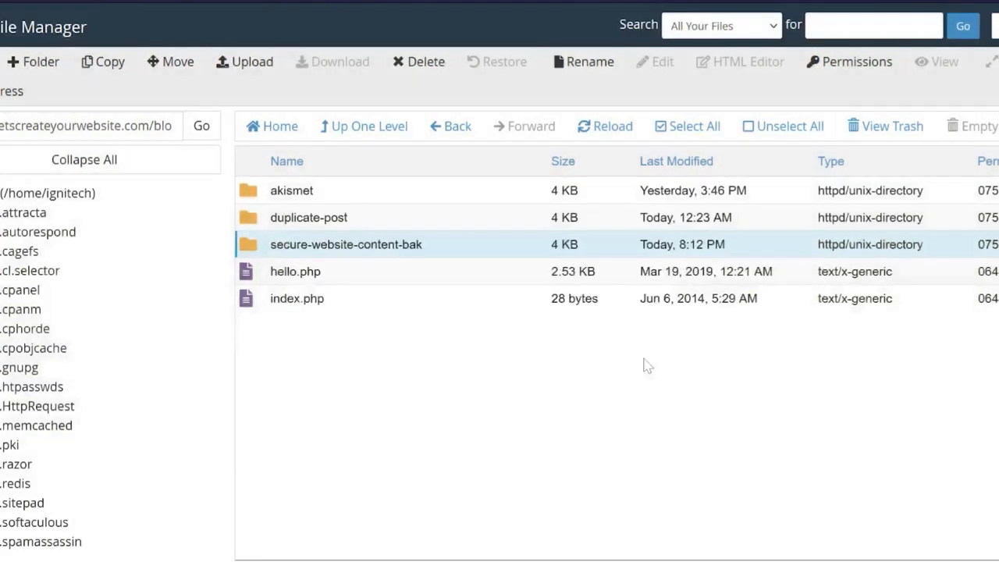
pyautogui.moveTo(478, 345)
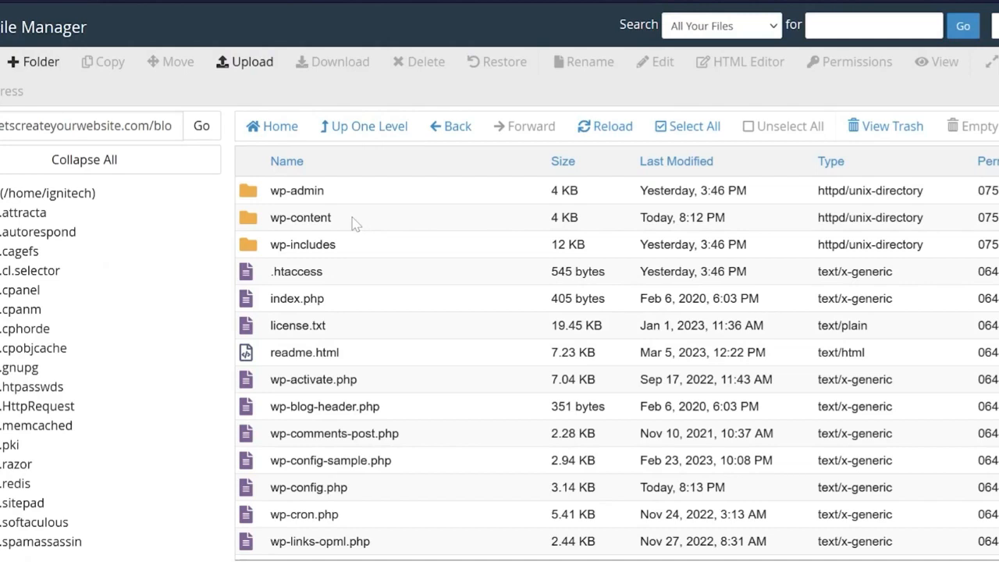
# Browse into wp-content/themes to list the installed Twenty Twenty themes.
pyautogui.doubleClick(300, 217)
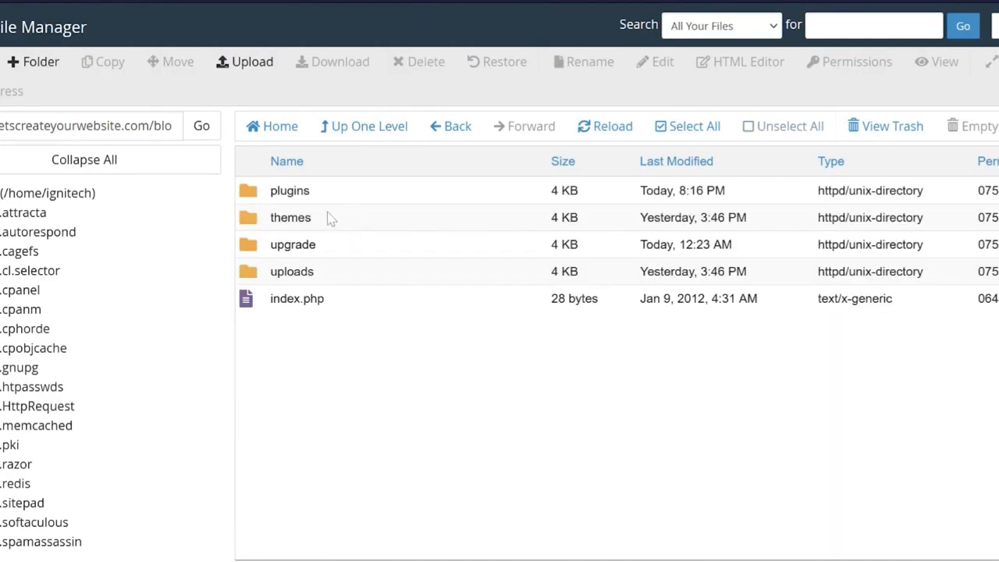
pyautogui.doubleClick(290, 217)
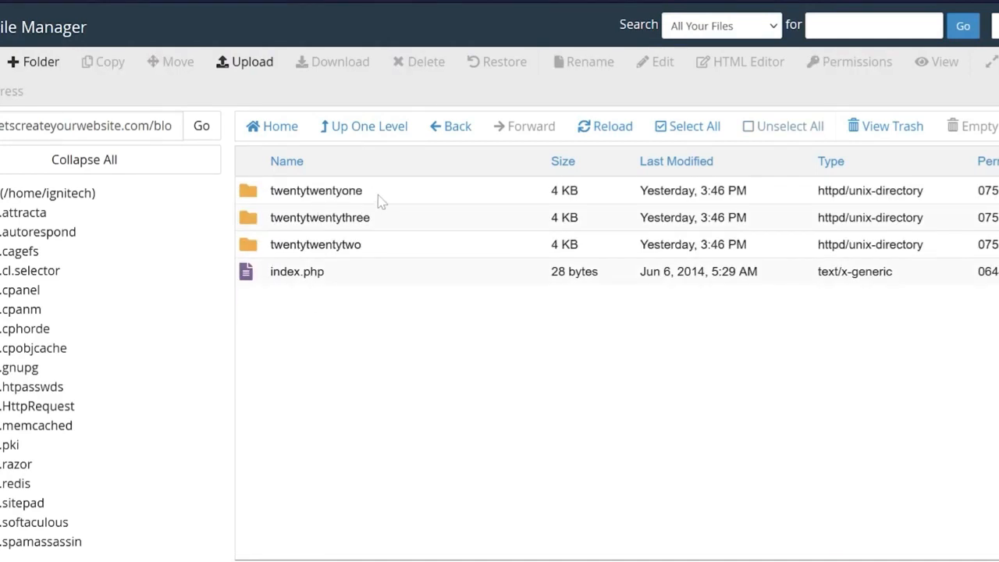
pyautogui.moveTo(369, 196)
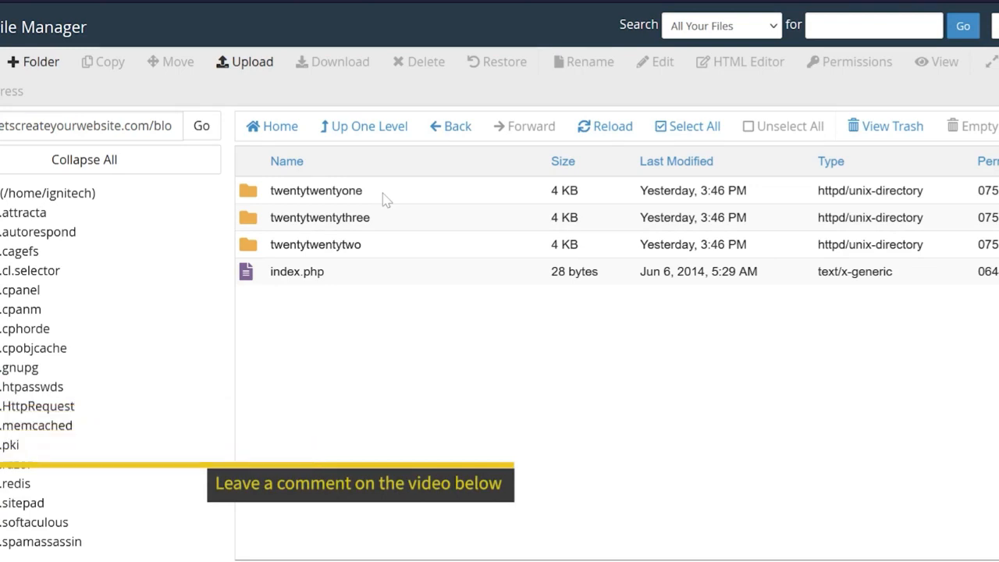
pyautogui.moveTo(367, 352)
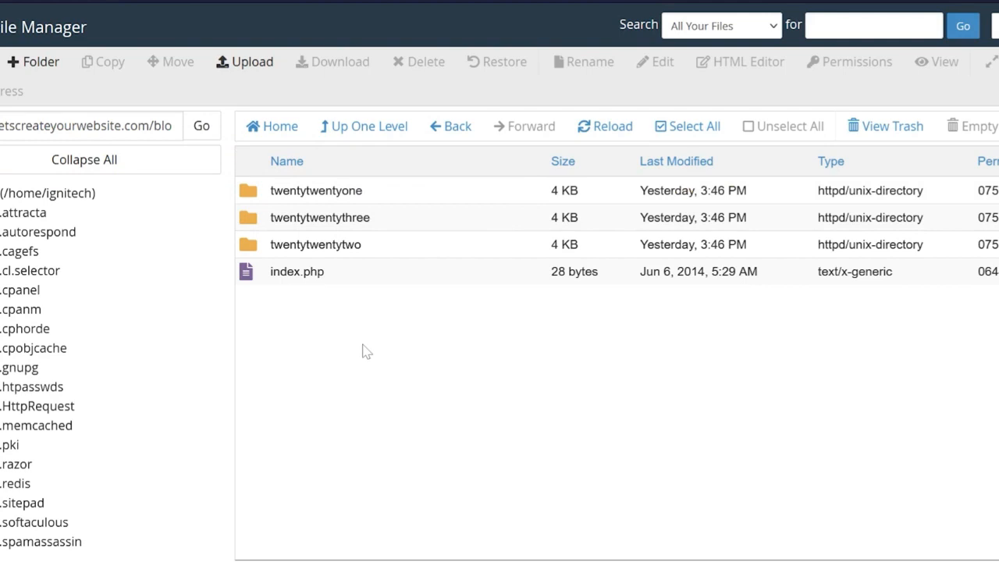
pyautogui.moveTo(568, 388)
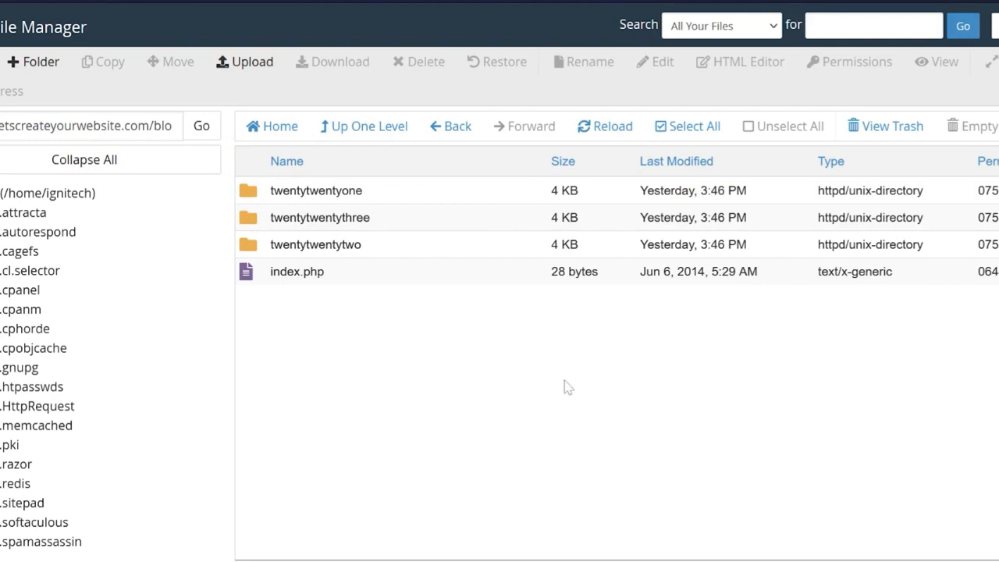